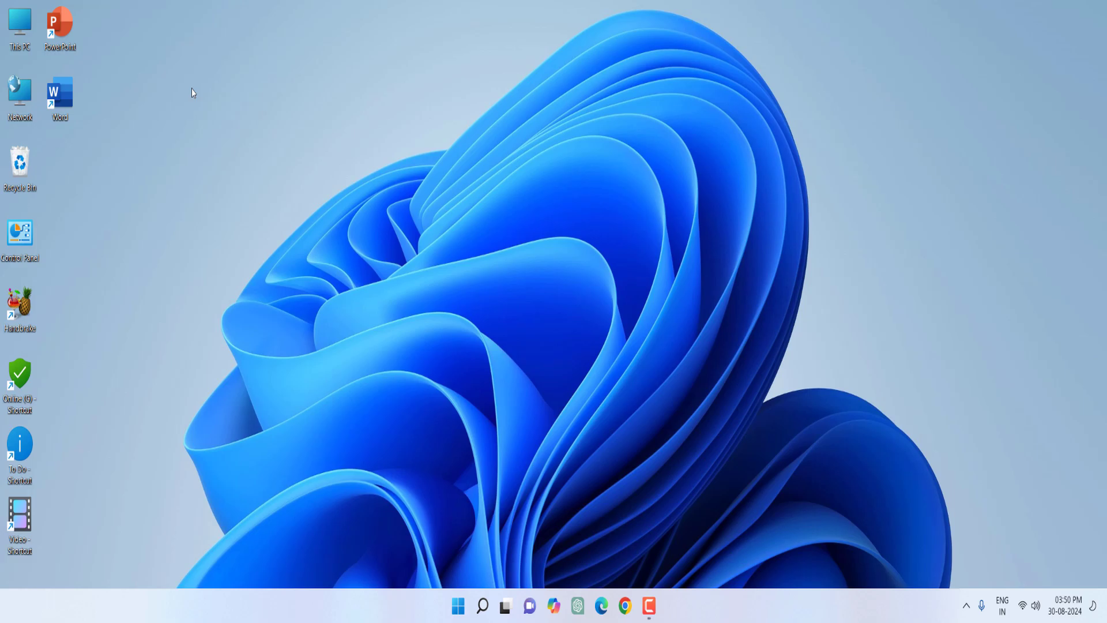
Launch the ClearType Text Tuner by searching 'adjust clearType text' from Start.
left_click(455, 604)
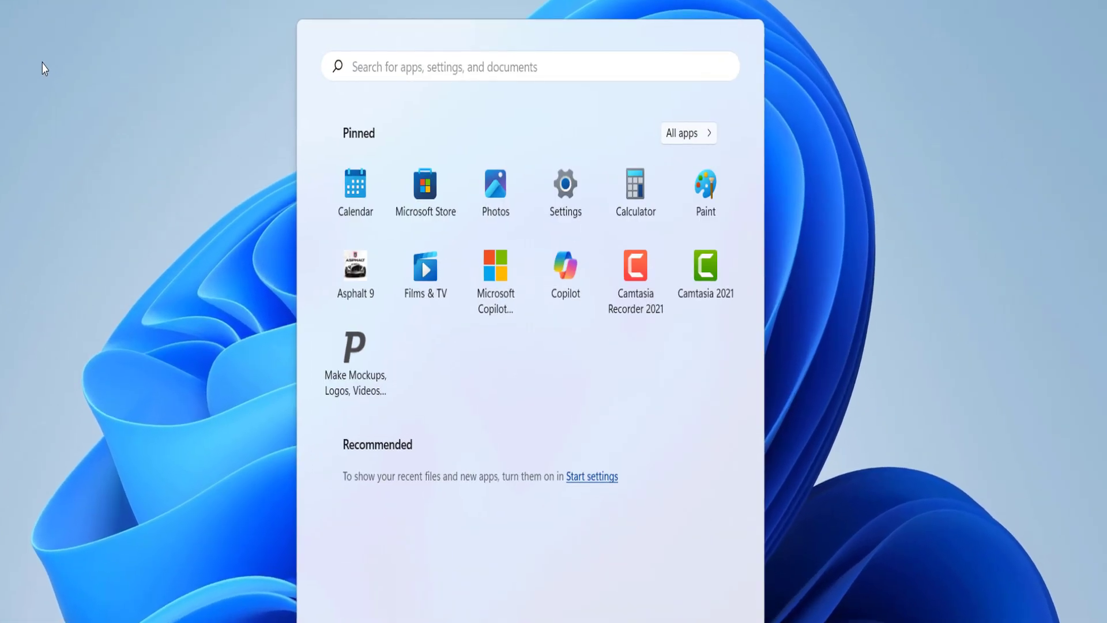
type("adjust clearType text")
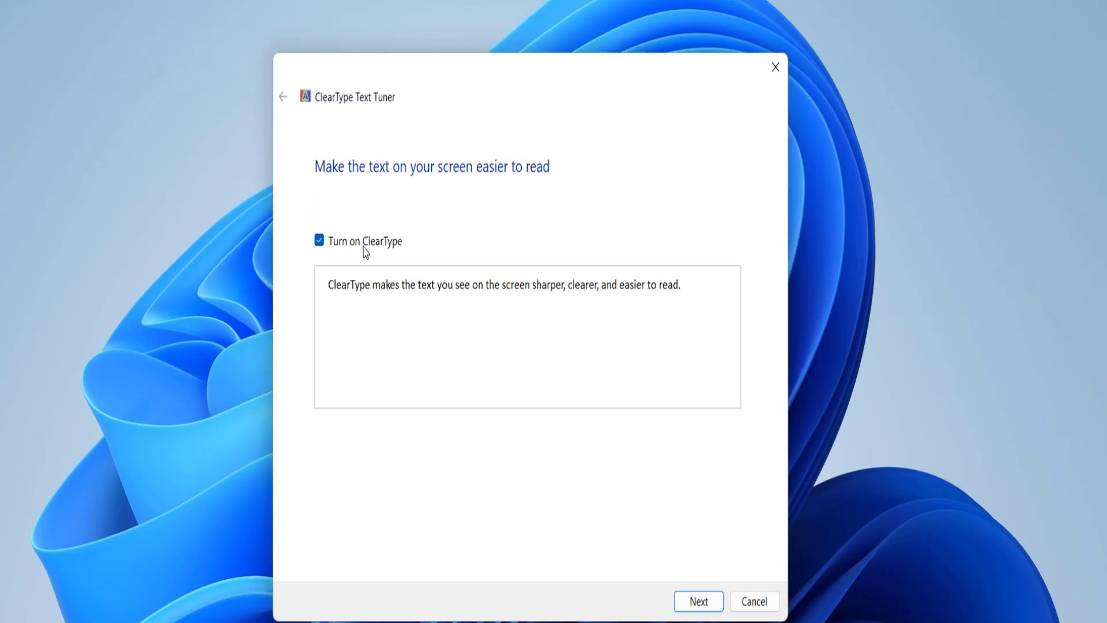
mouse_move(392, 257)
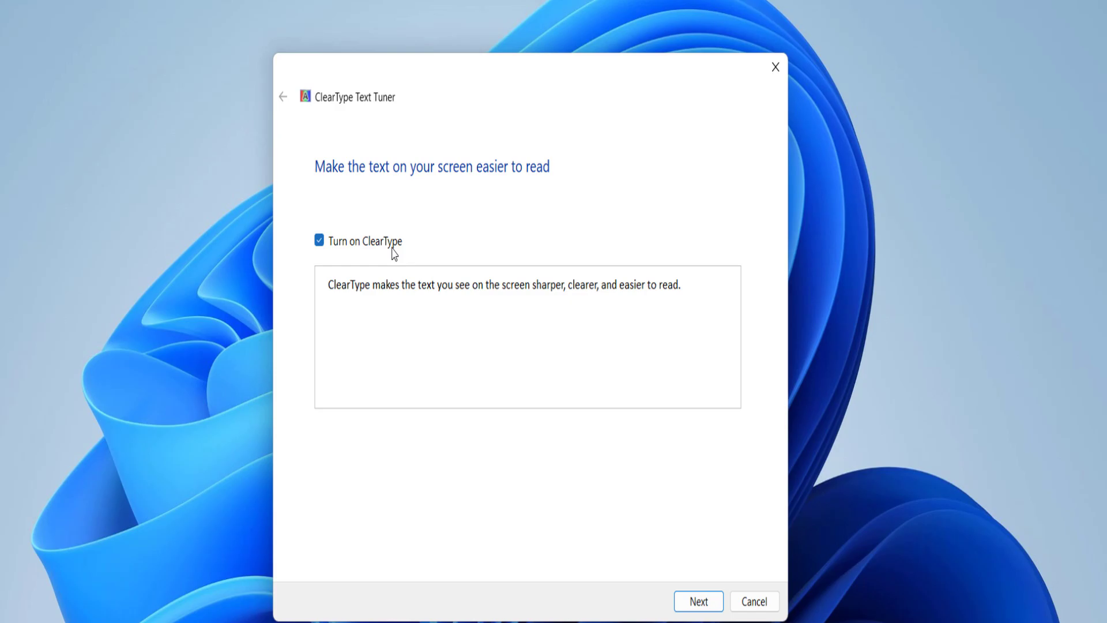
Keep 'Turn on ClearType' checked and advance to the native-resolution check.
left_click(699, 602)
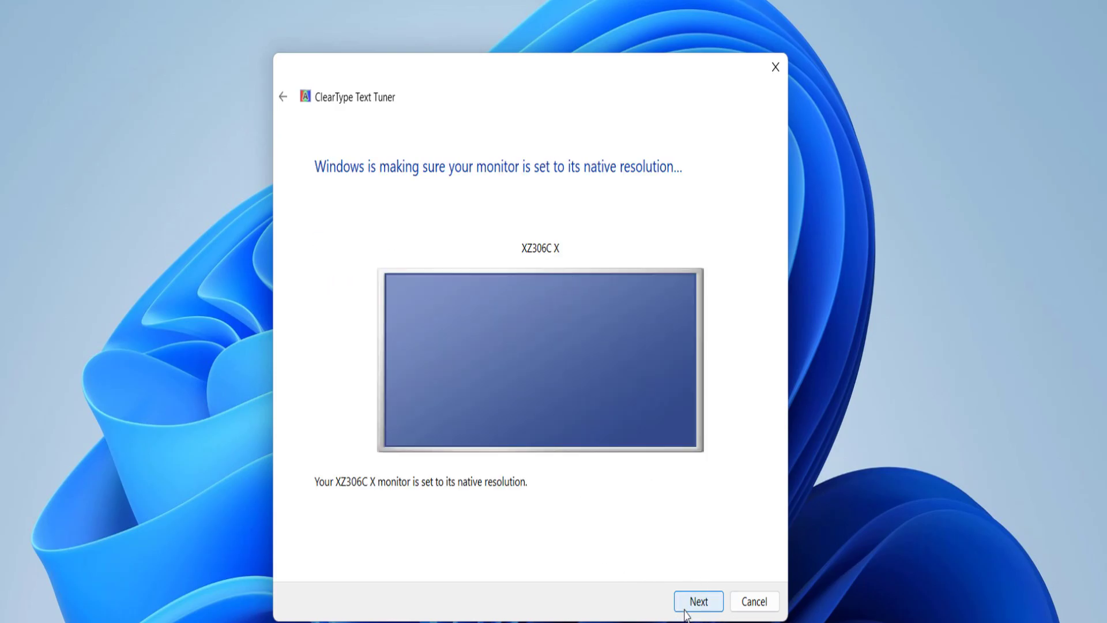
Accept the resolution check and choose the best text sample on all five sample pages.
left_click(699, 601)
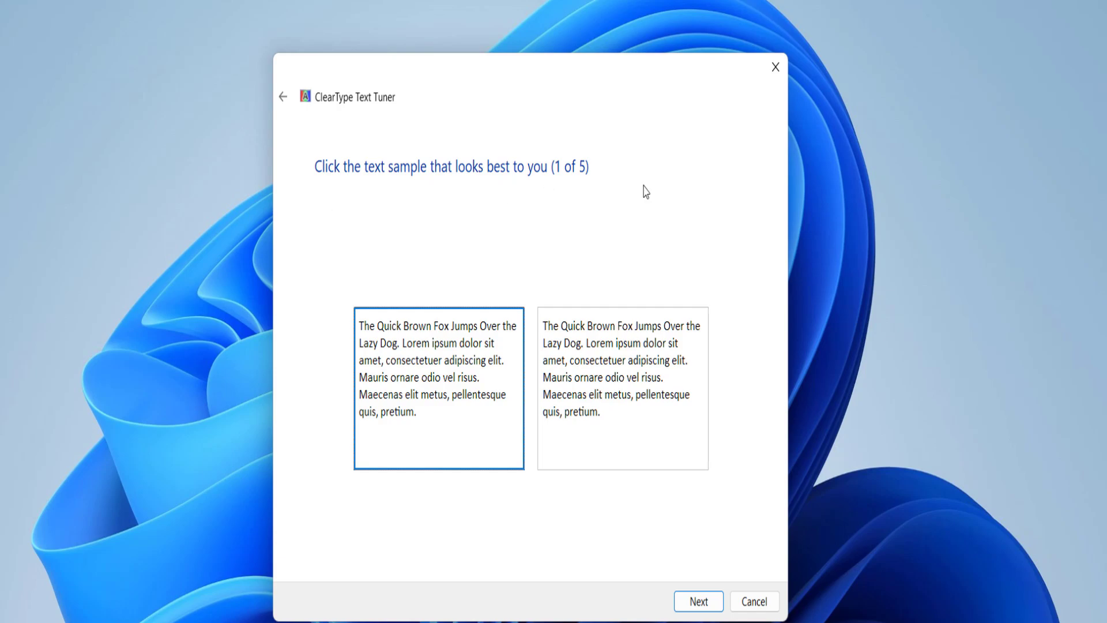
mouse_move(445, 343)
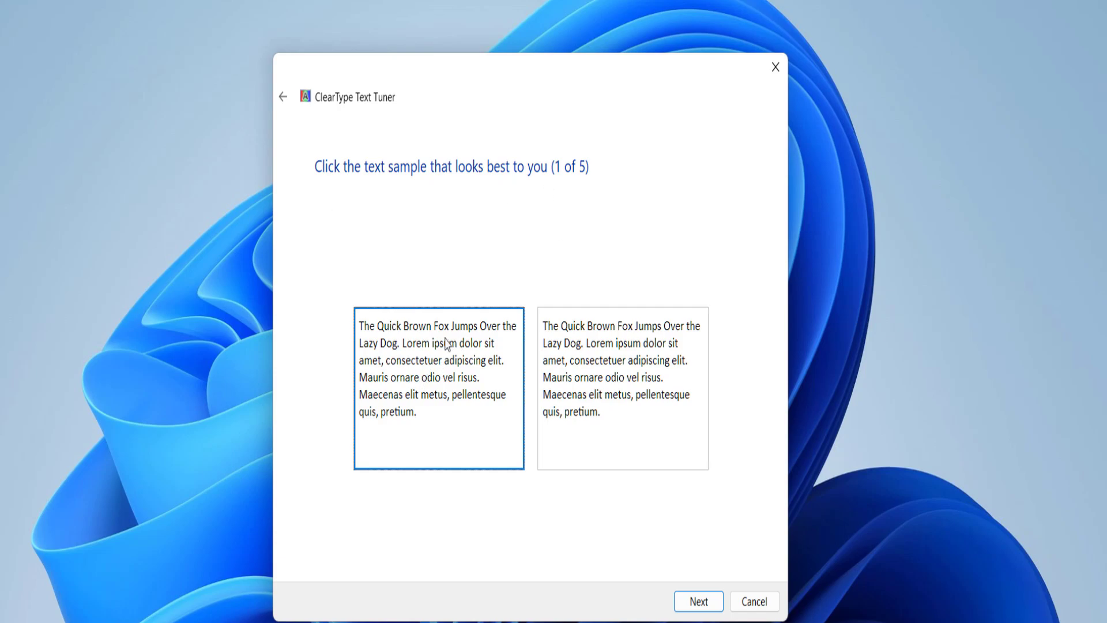
mouse_move(443, 414)
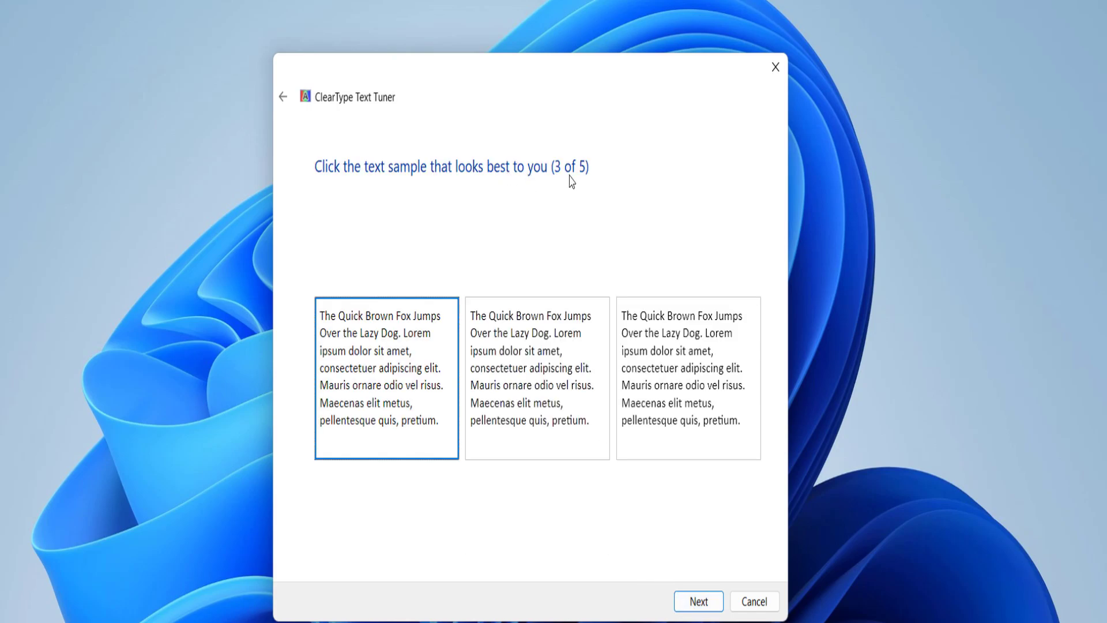
mouse_move(395, 371)
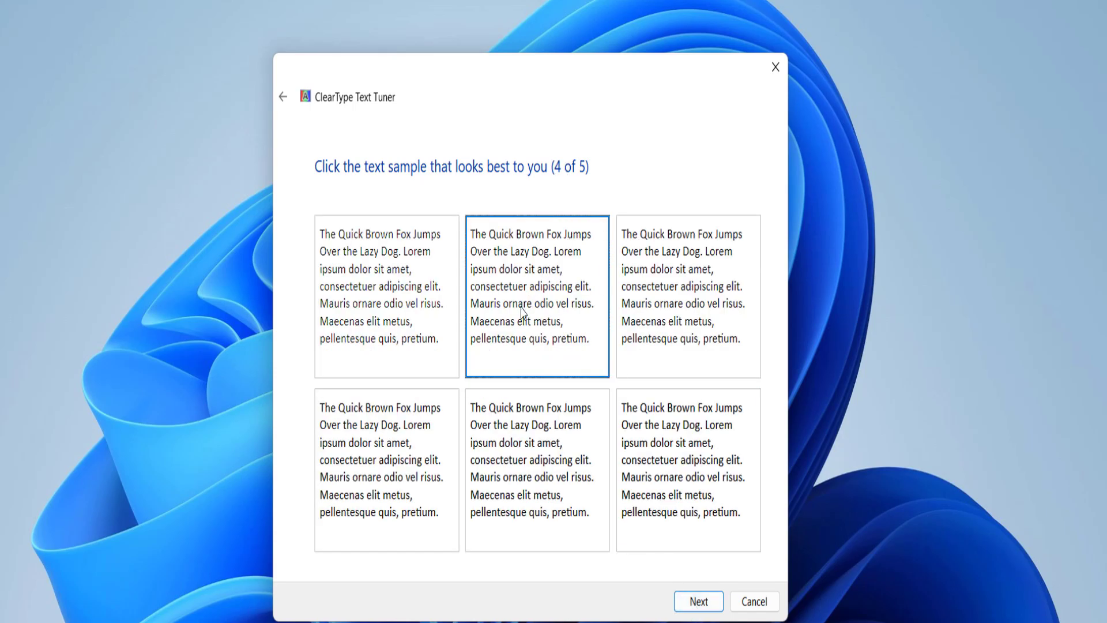
left_click(687, 470)
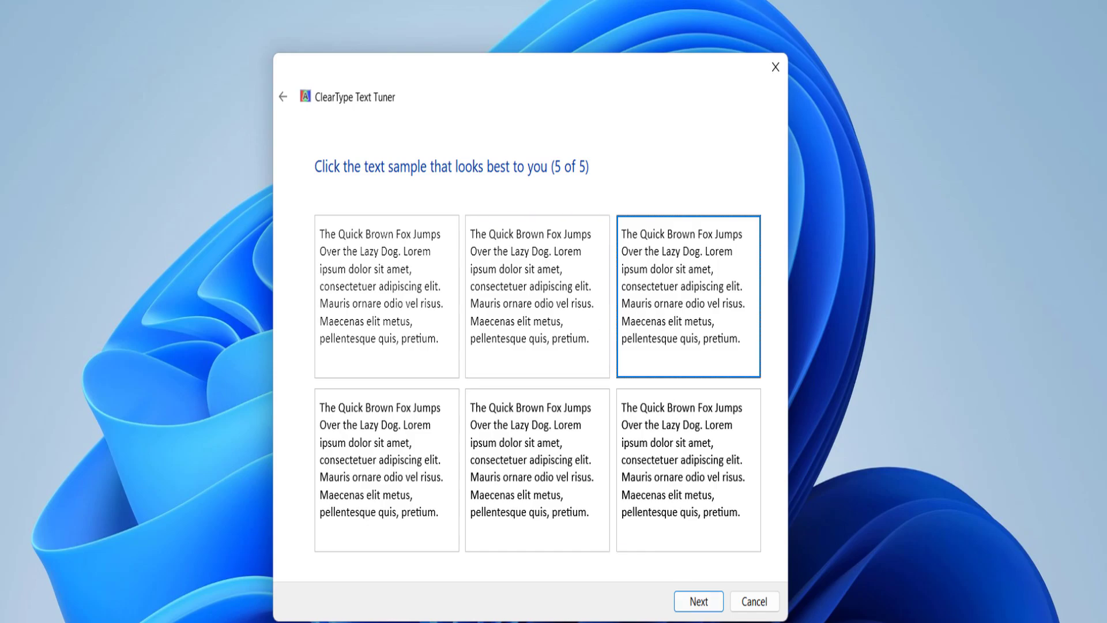
left_click(699, 601)
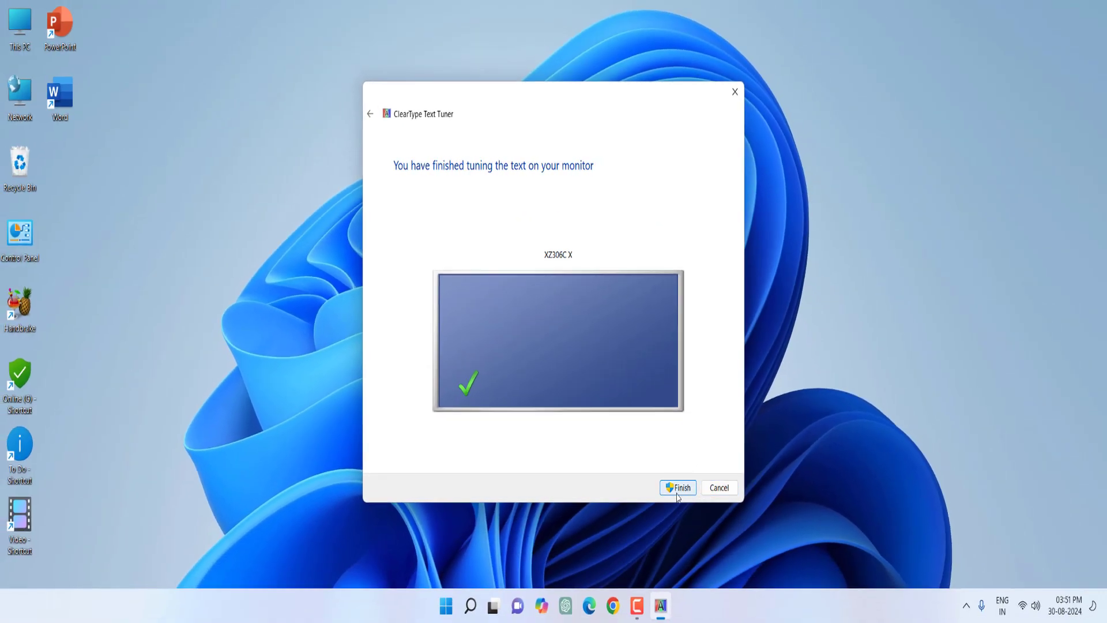
Finish tuning to close the ClearType tuner, then bring up the Start menu's pinned apps.
left_click(679, 487)
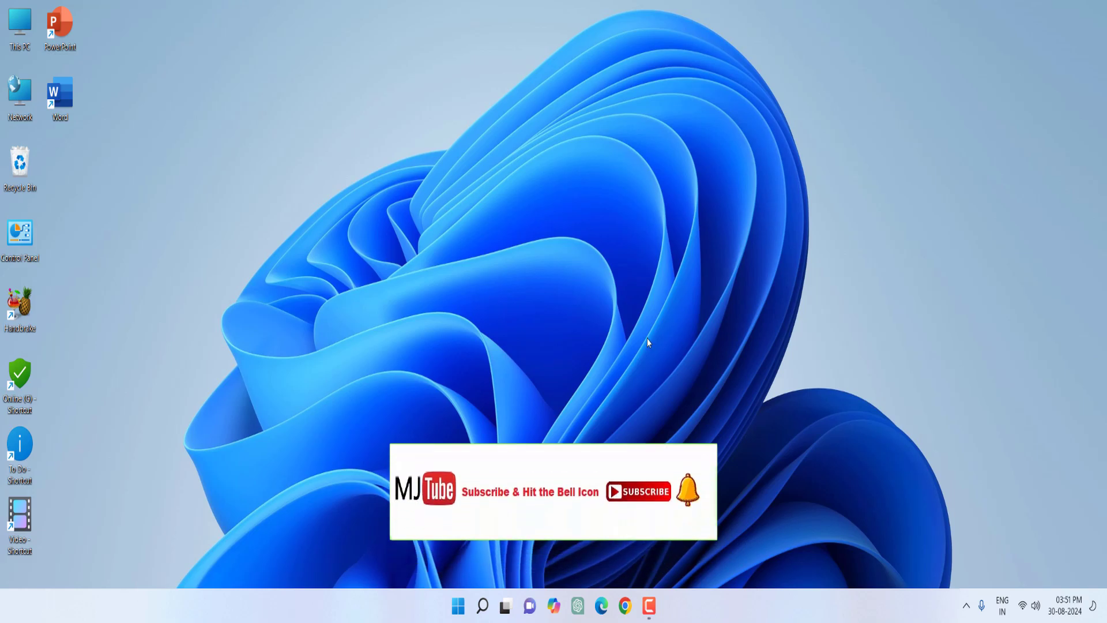
left_click(639, 491)
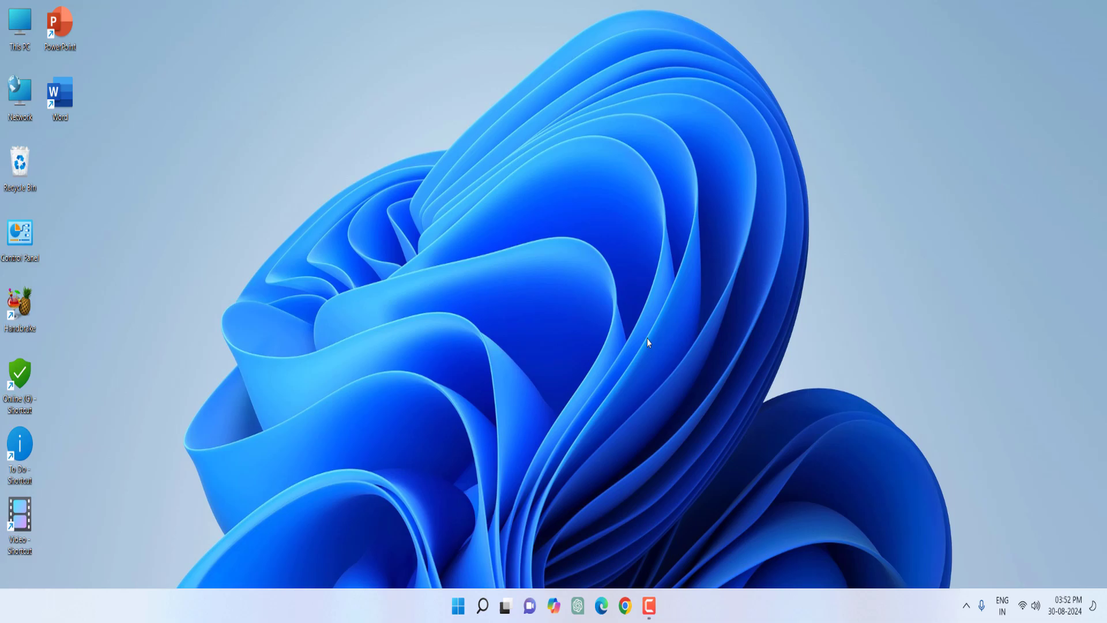
left_click(458, 604)
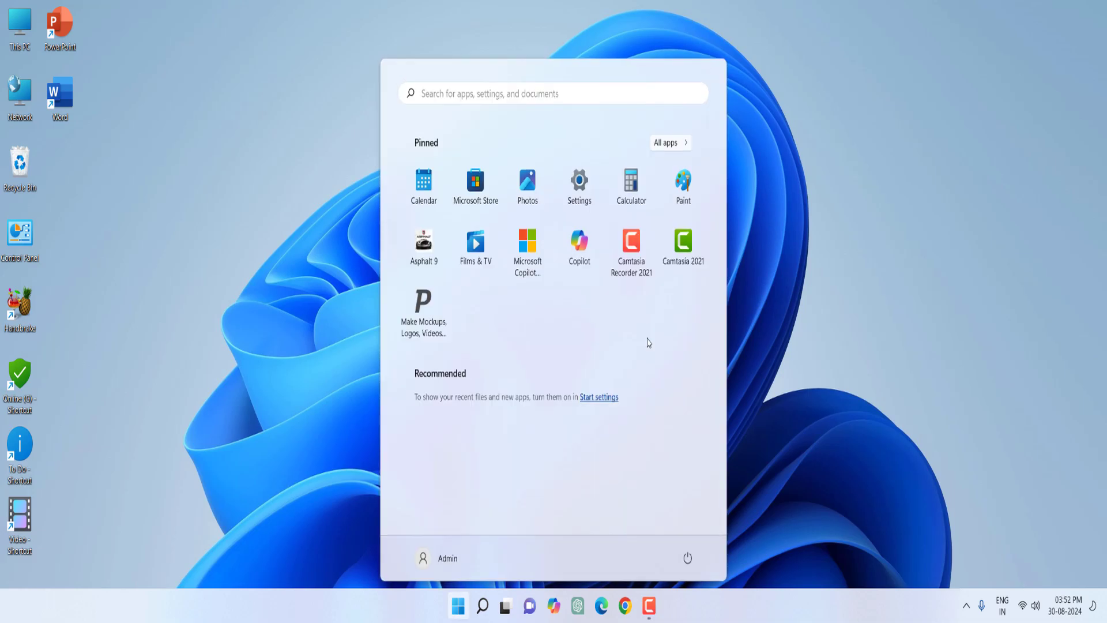
Open the installed Fonts folder via Run with shell:fonts.
left_click(648, 341)
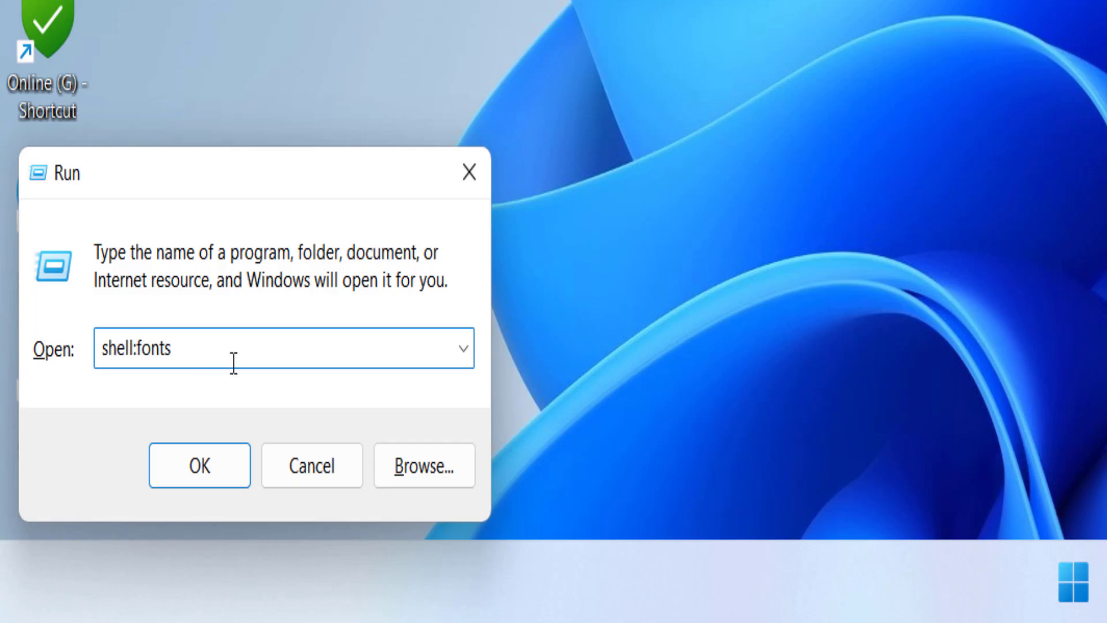
left_click(199, 465)
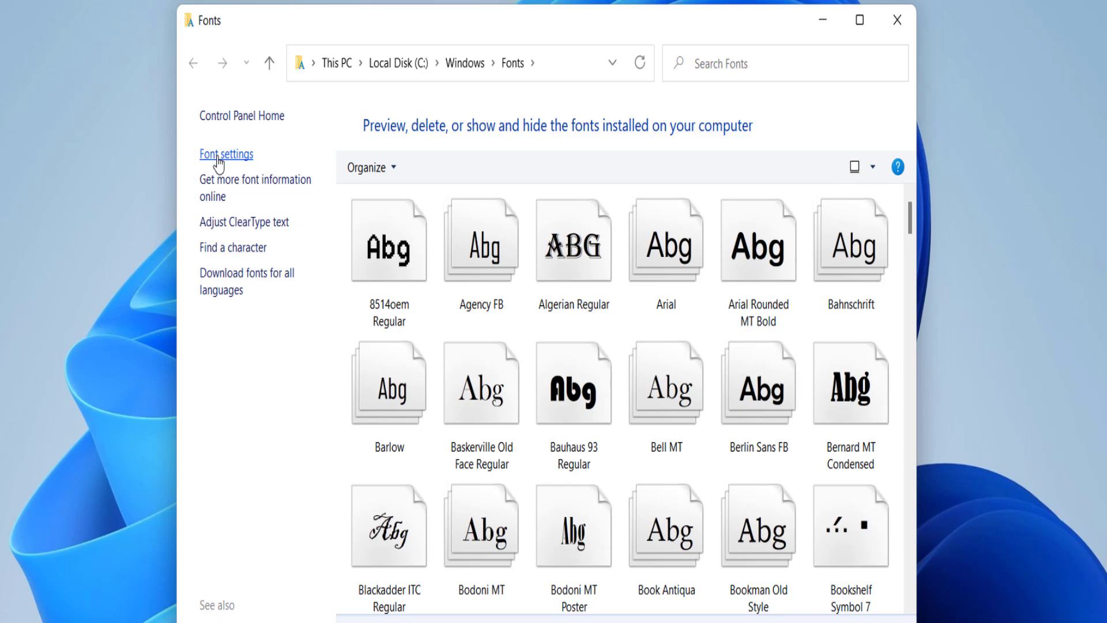
Restore default font settings in Font settings and close the window.
left_click(226, 154)
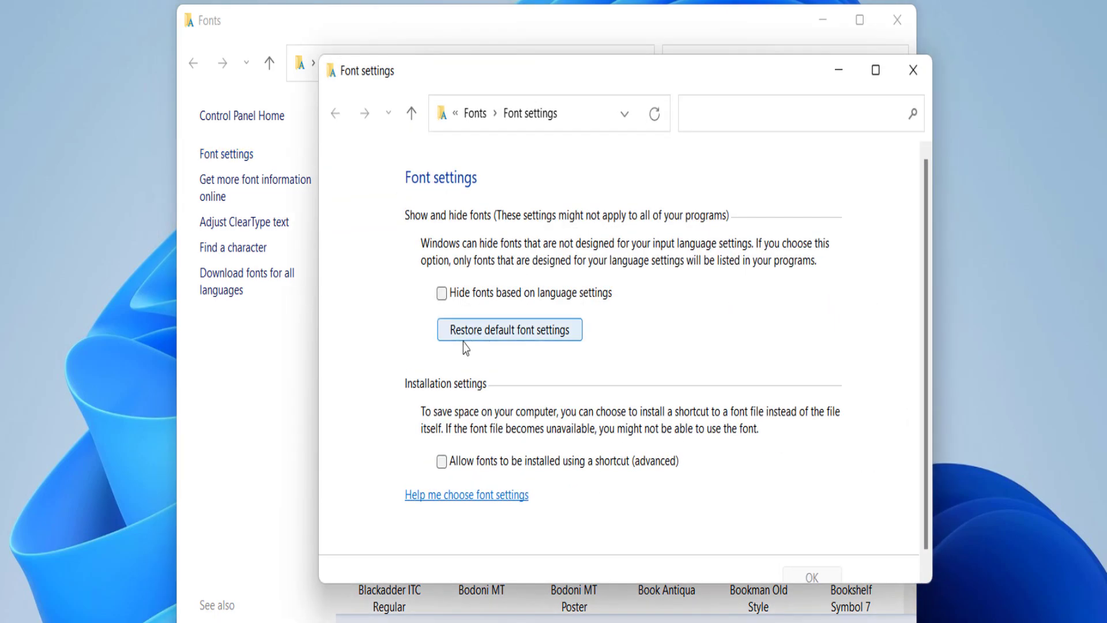
mouse_move(546, 339)
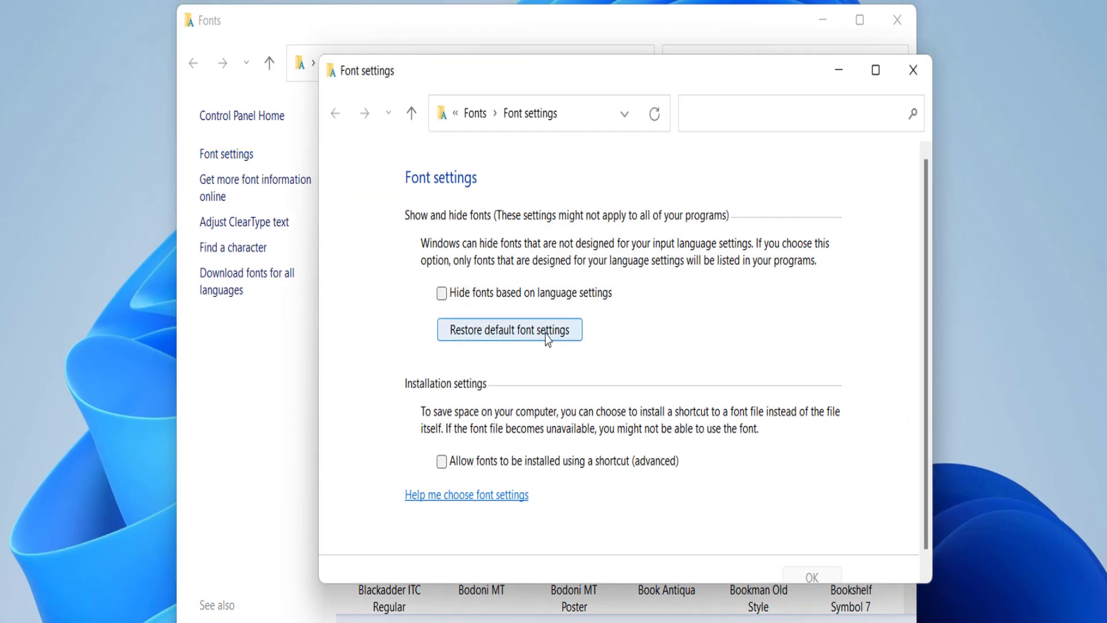
mouse_move(912, 71)
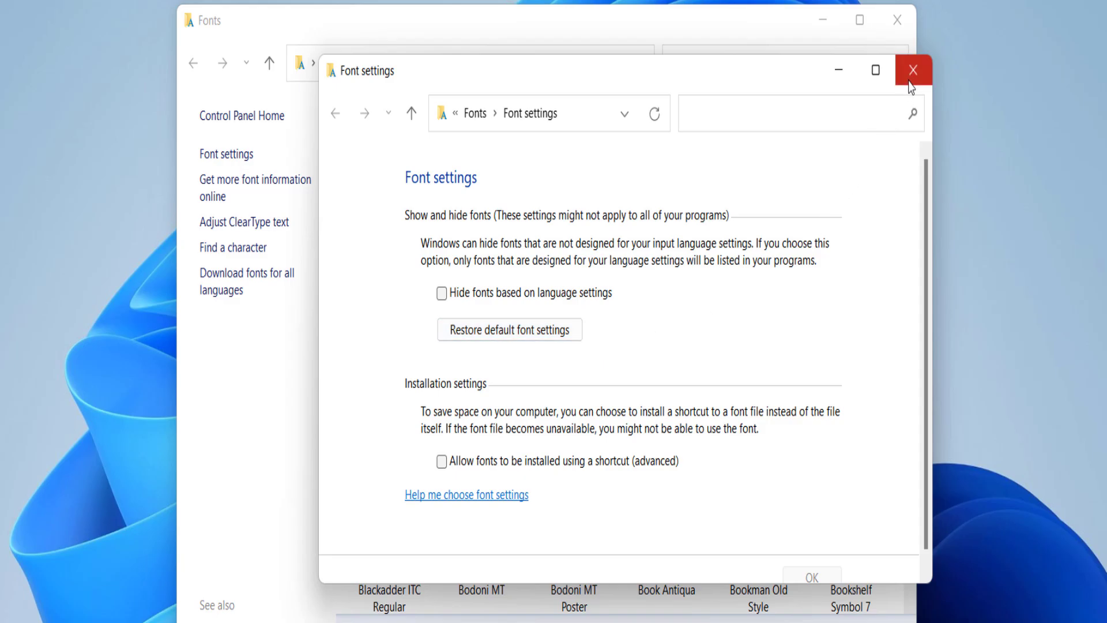
left_click(910, 69)
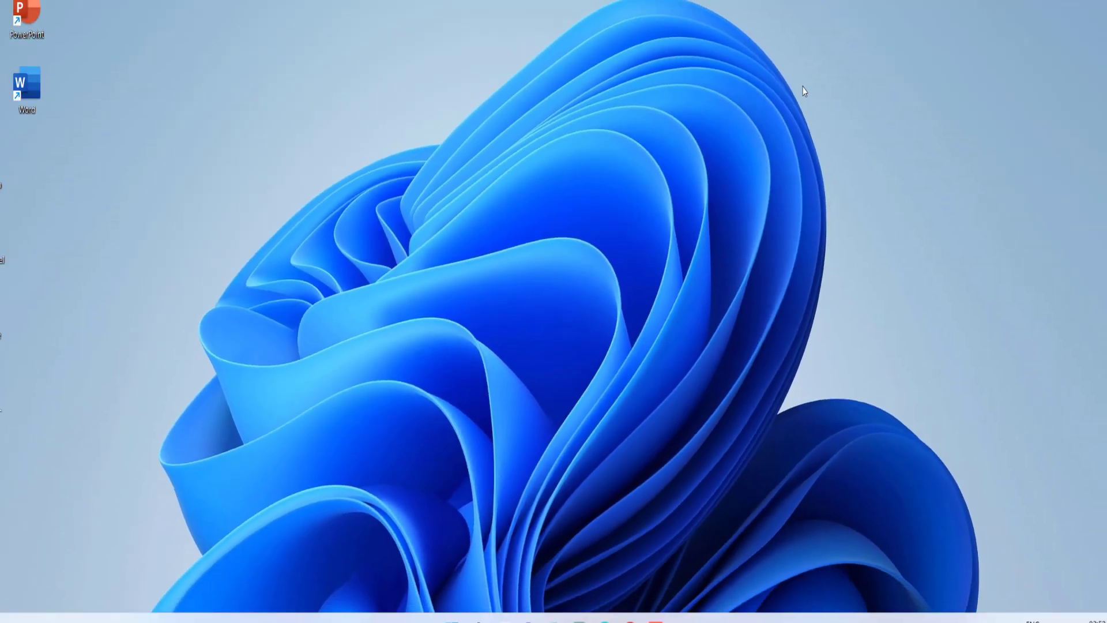